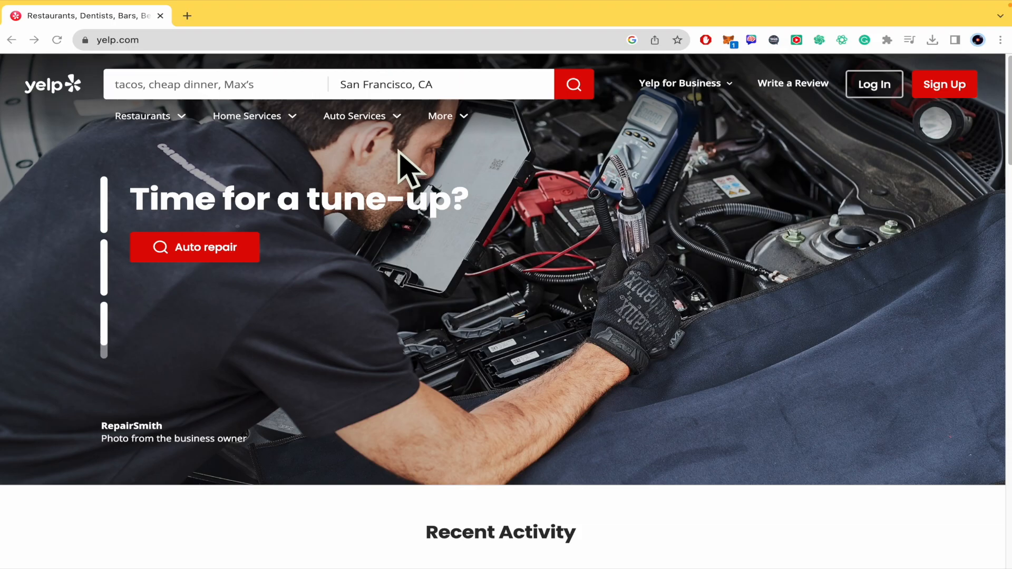
- Open the Support link on yelp.com to reach the Yelp Support Center
{"action": "left_click", "coordinate": [246, 115]}
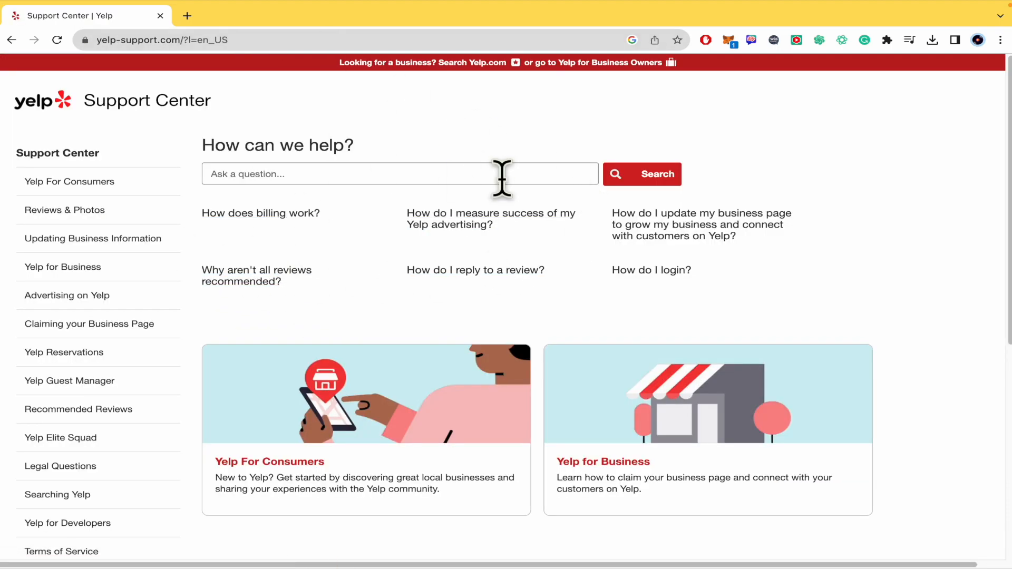
- Search the support articles for 'deletion'
{"action": "left_click", "coordinate": [399, 174]}
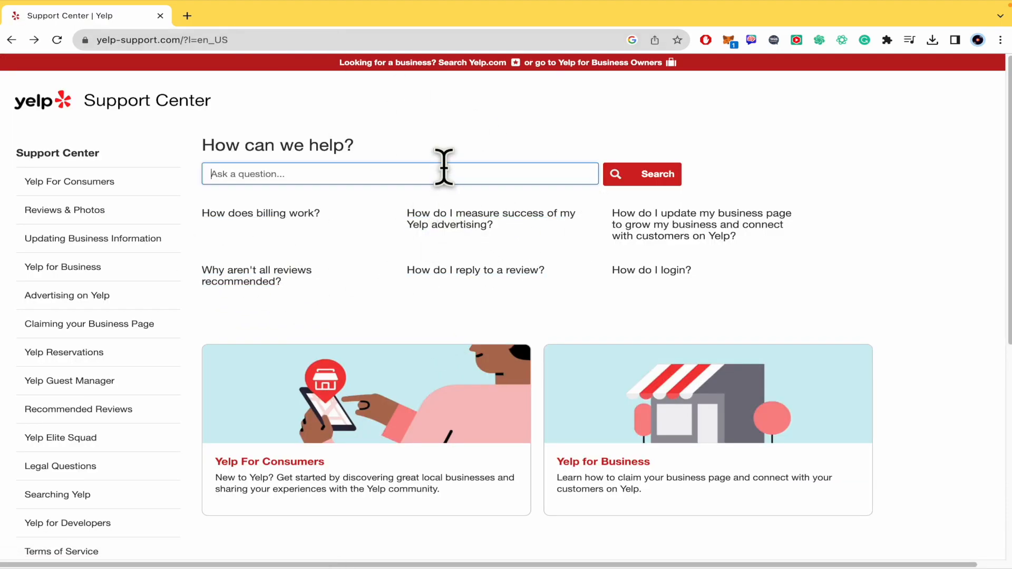
{"action": "type", "text": "deletion"}
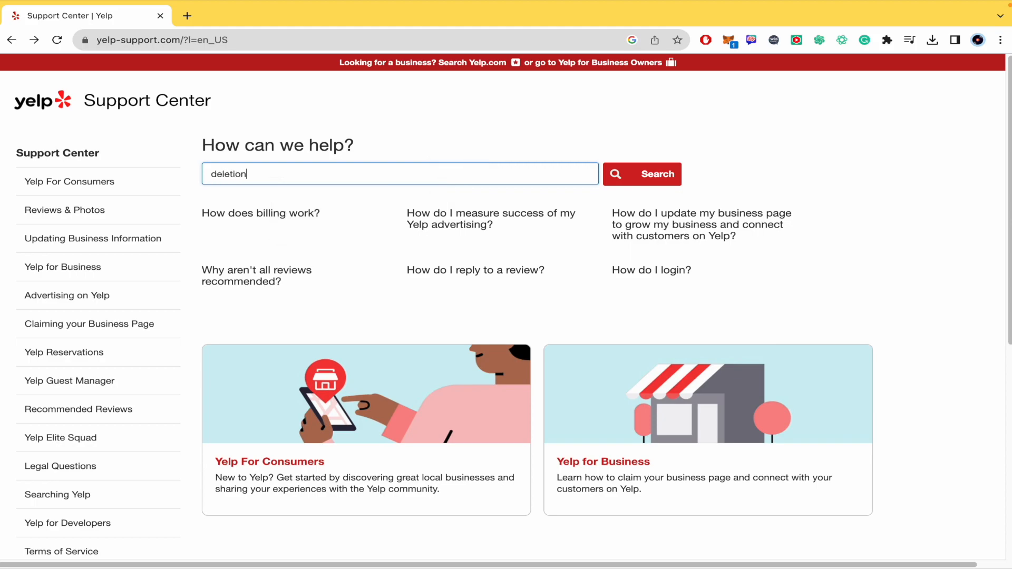
{"action": "left_click", "coordinate": [641, 174]}
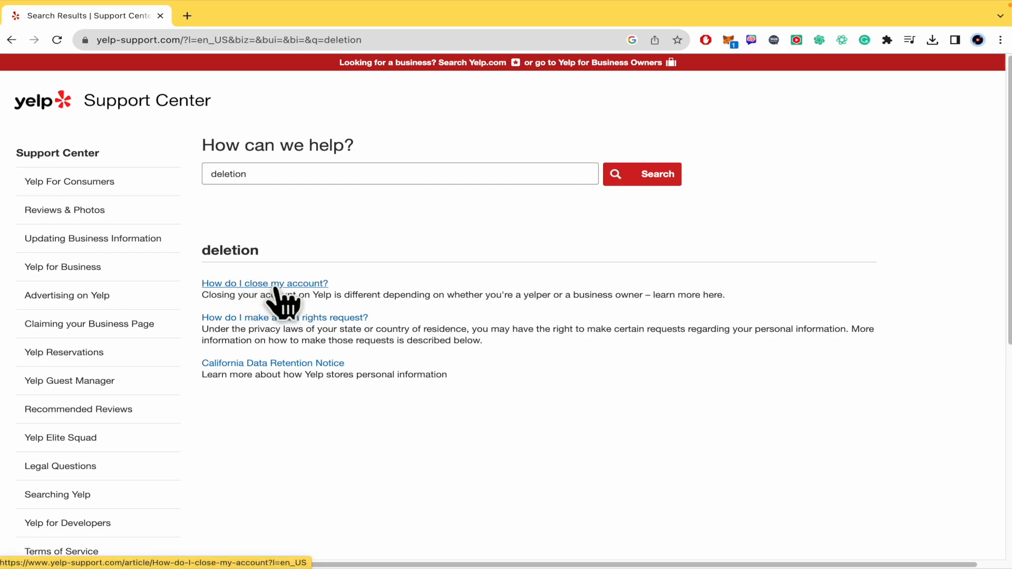
- Open the 'How do I close my account?' article from the search results
{"action": "left_click", "coordinate": [265, 284]}
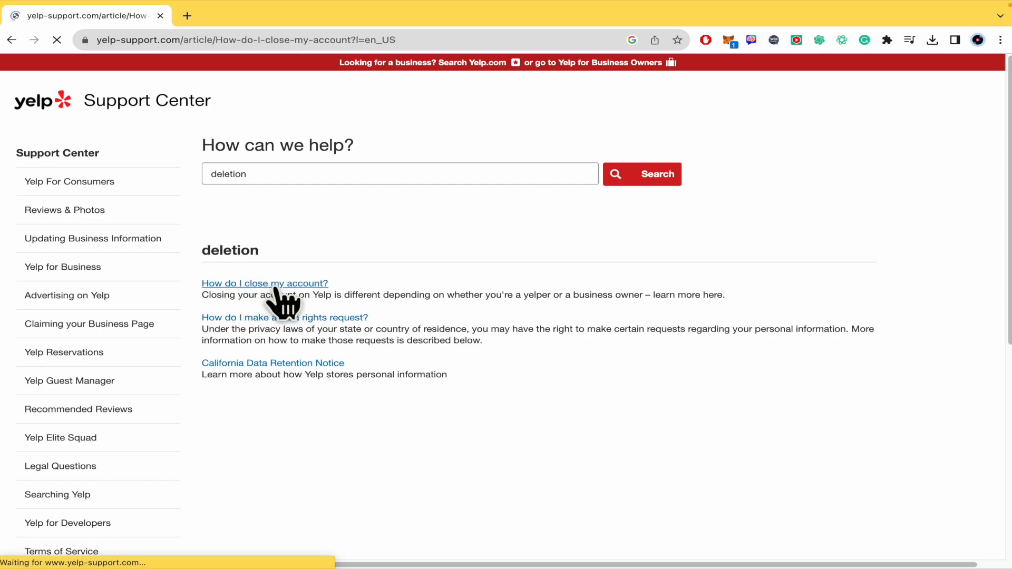
{"action": "left_click", "coordinate": [265, 284]}
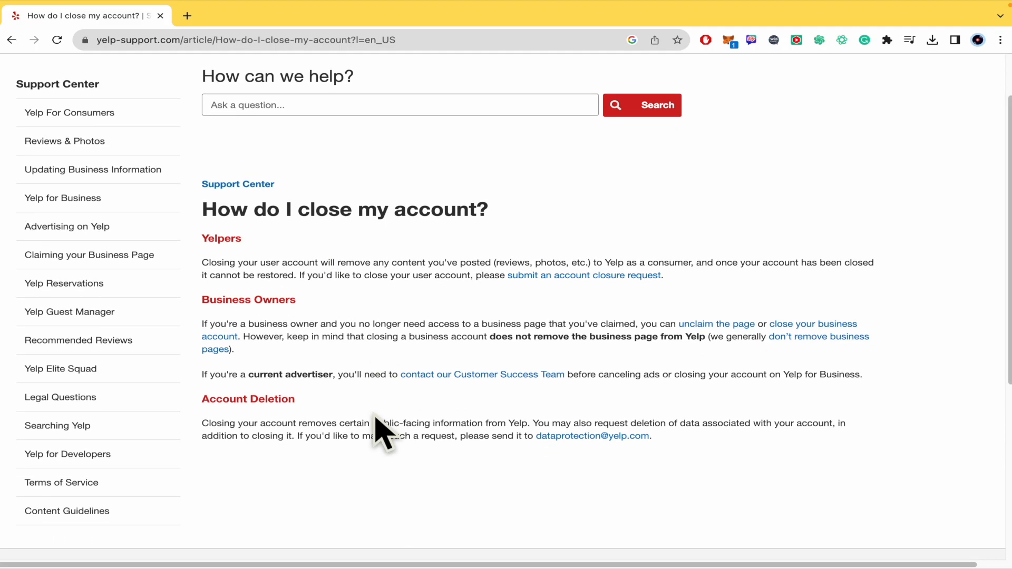
{"action": "mouse_move", "coordinate": [235, 273]}
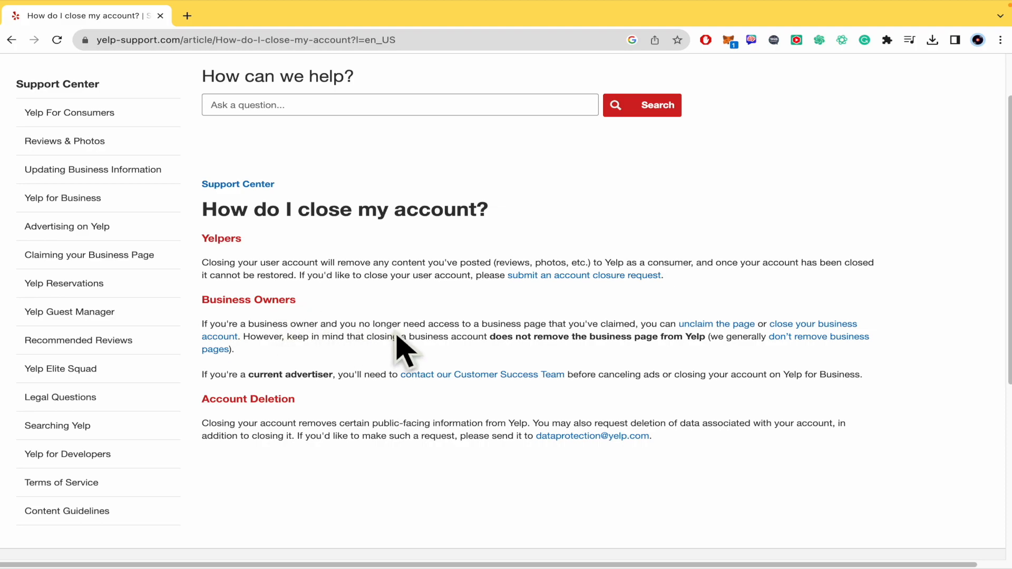
{"action": "mouse_move", "coordinate": [685, 381]}
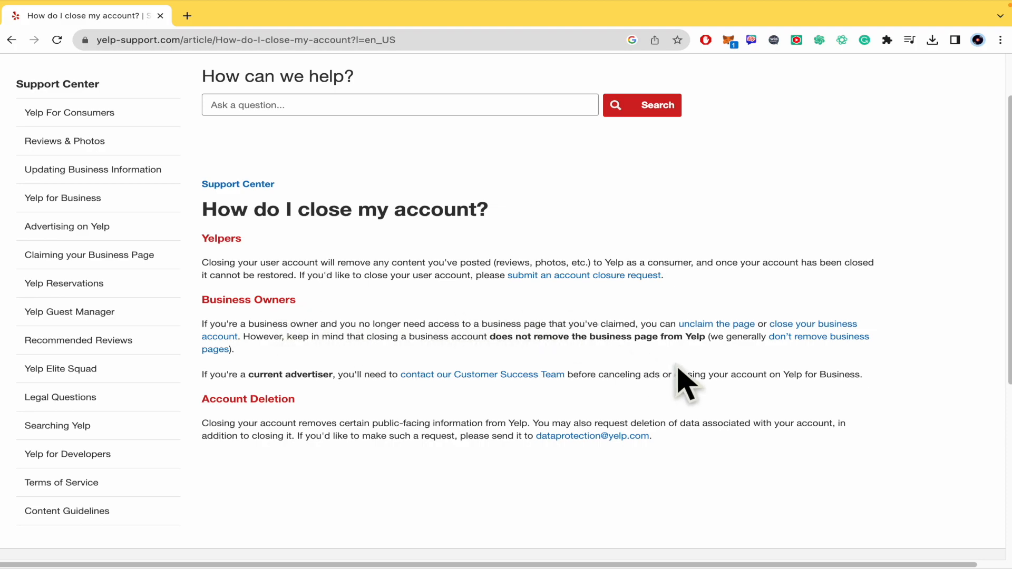
{"action": "mouse_move", "coordinate": [723, 381]}
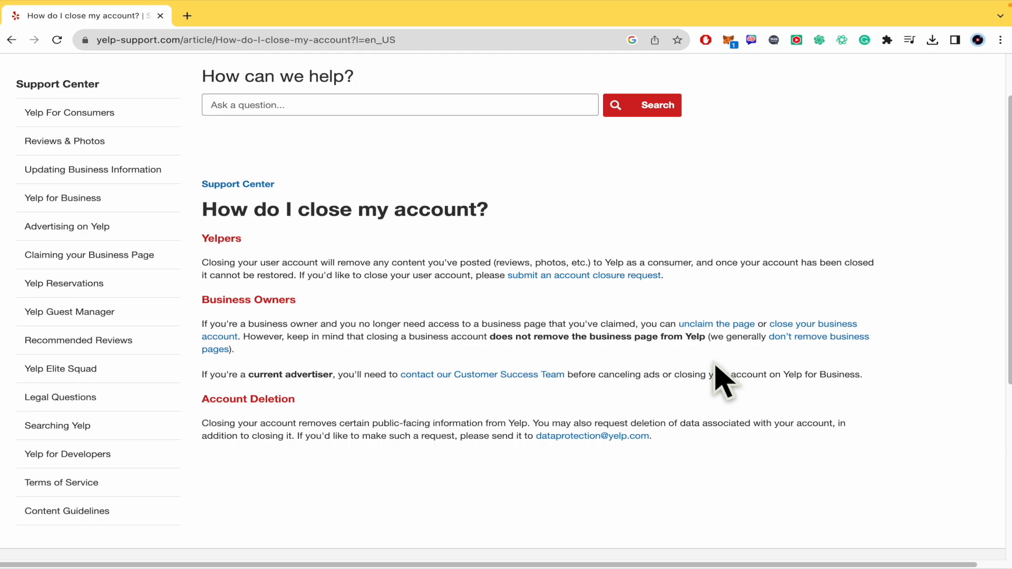
{"action": "mouse_move", "coordinate": [833, 336]}
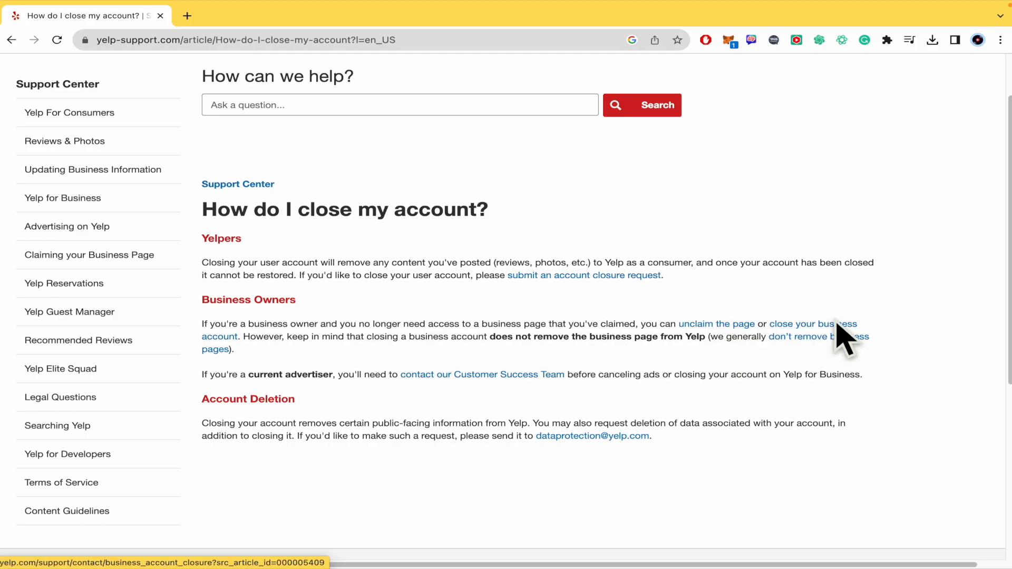
{"action": "mouse_move", "coordinate": [826, 342]}
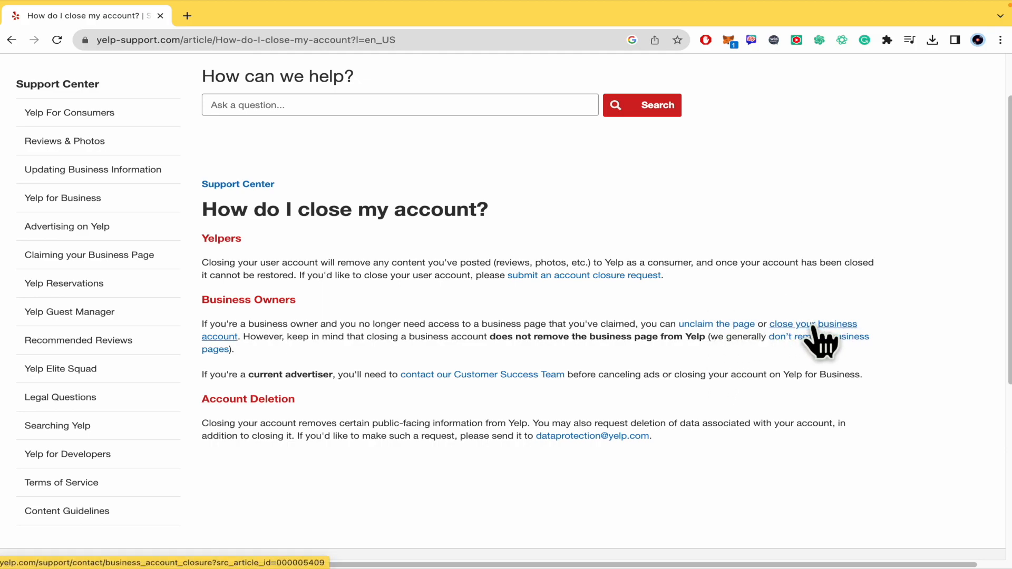
{"action": "mouse_move", "coordinate": [826, 341]}
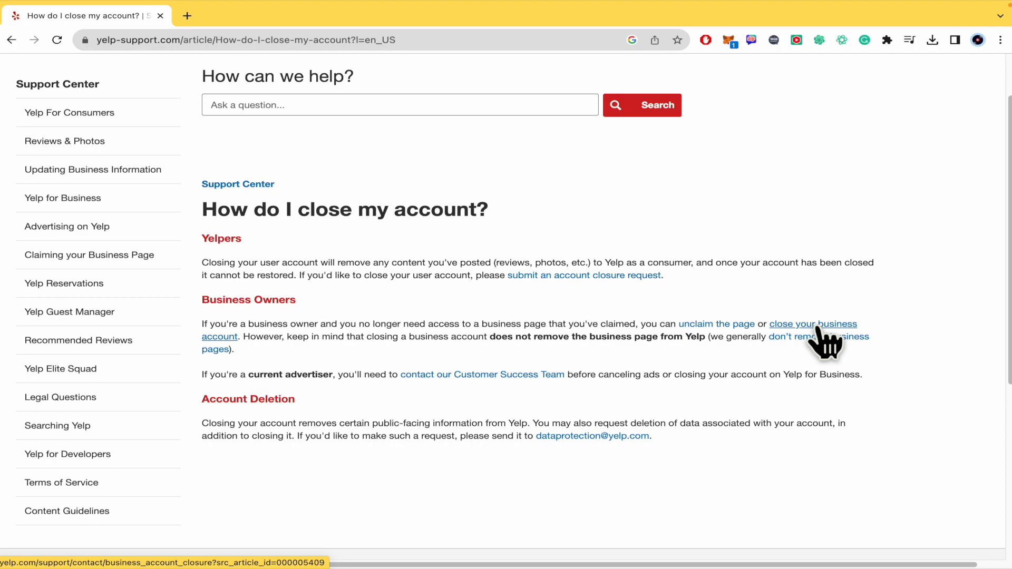
- Open the business account closure form in a new tab, then return to the article
{"action": "left_click", "coordinate": [813, 324]}
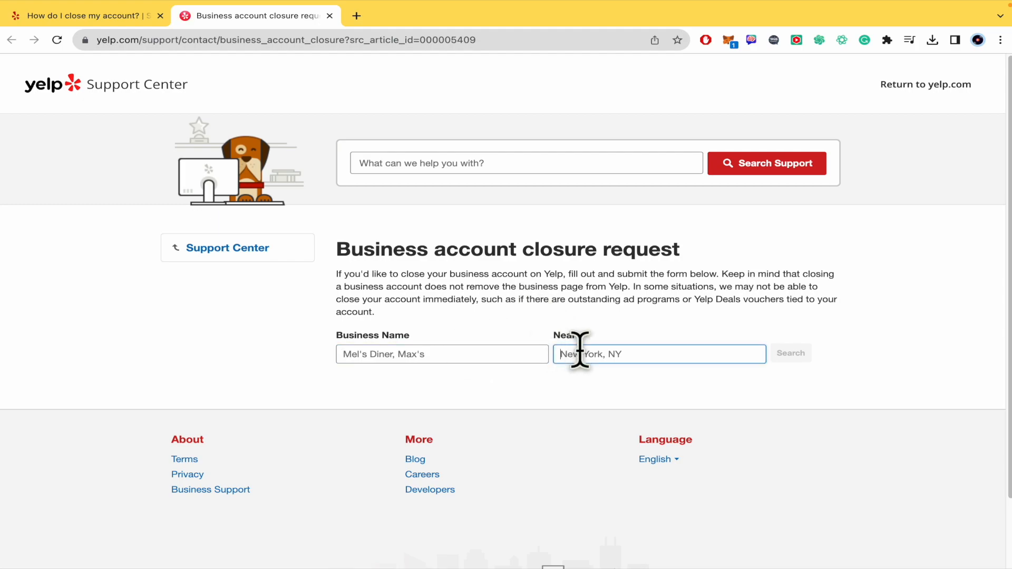
{"action": "mouse_move", "coordinate": [833, 381]}
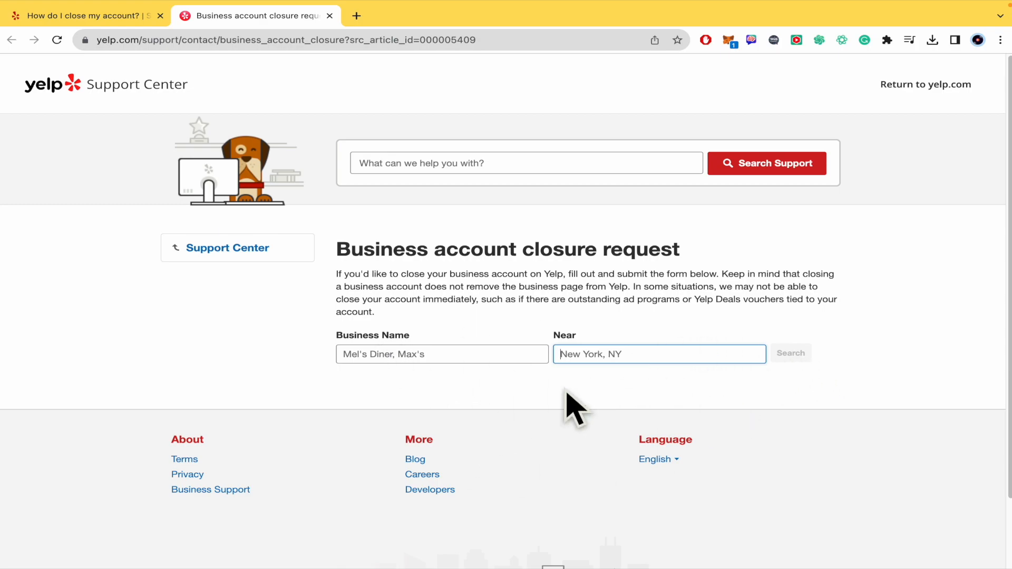
{"action": "mouse_move", "coordinate": [494, 439]}
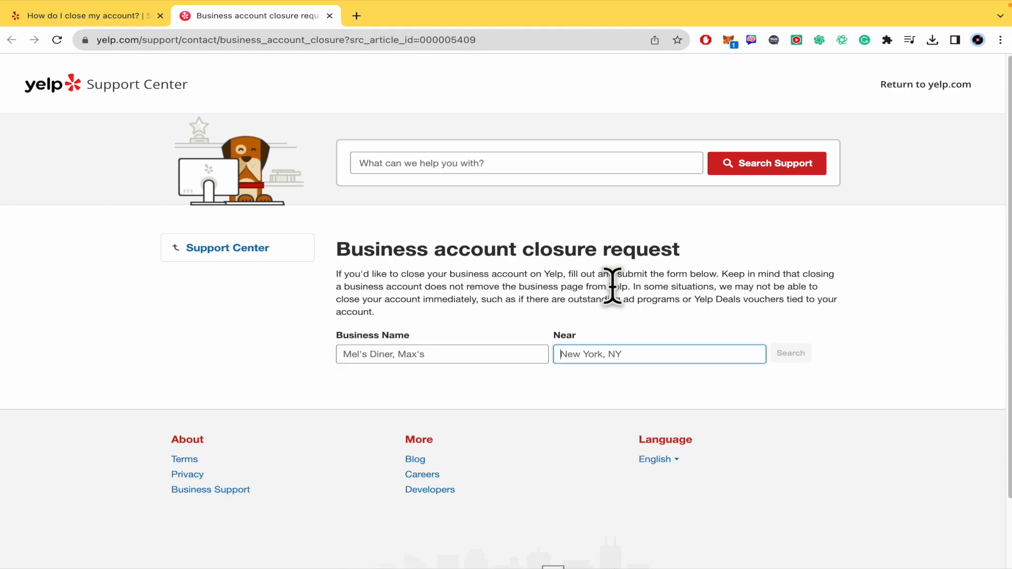
{"action": "mouse_move", "coordinate": [68, 90]}
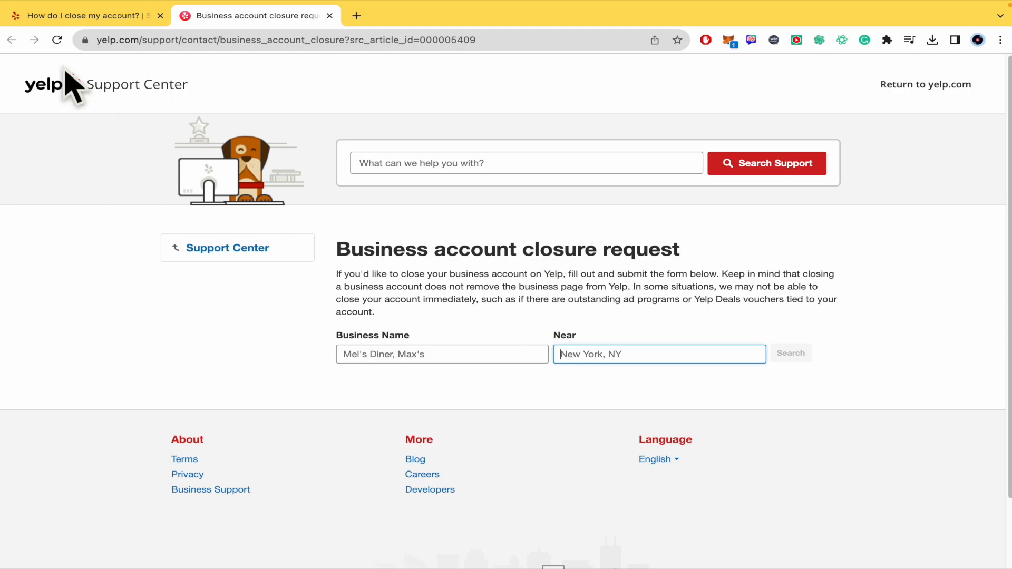
{"action": "mouse_move", "coordinate": [643, 297]}
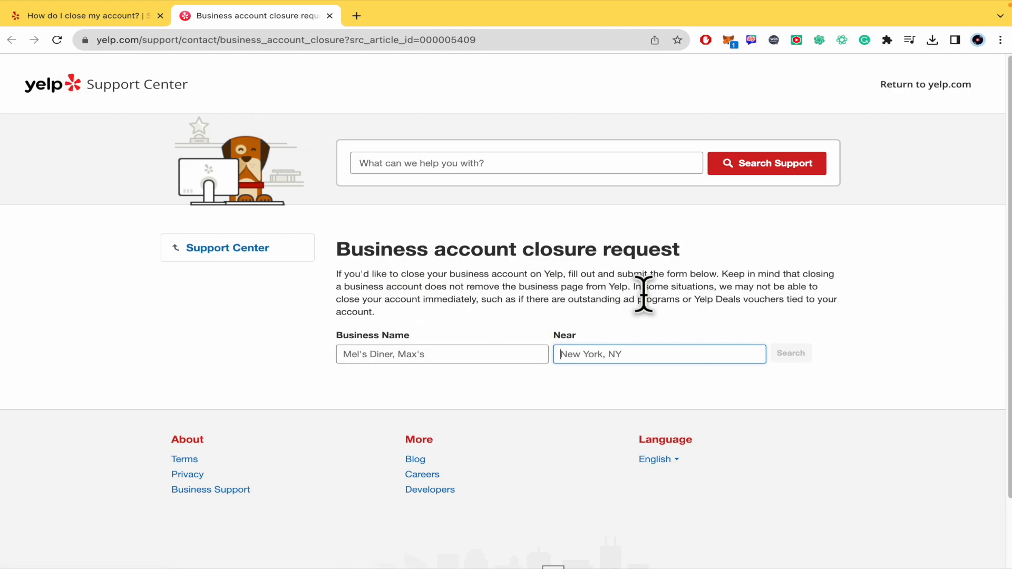
{"action": "left_click", "coordinate": [84, 16]}
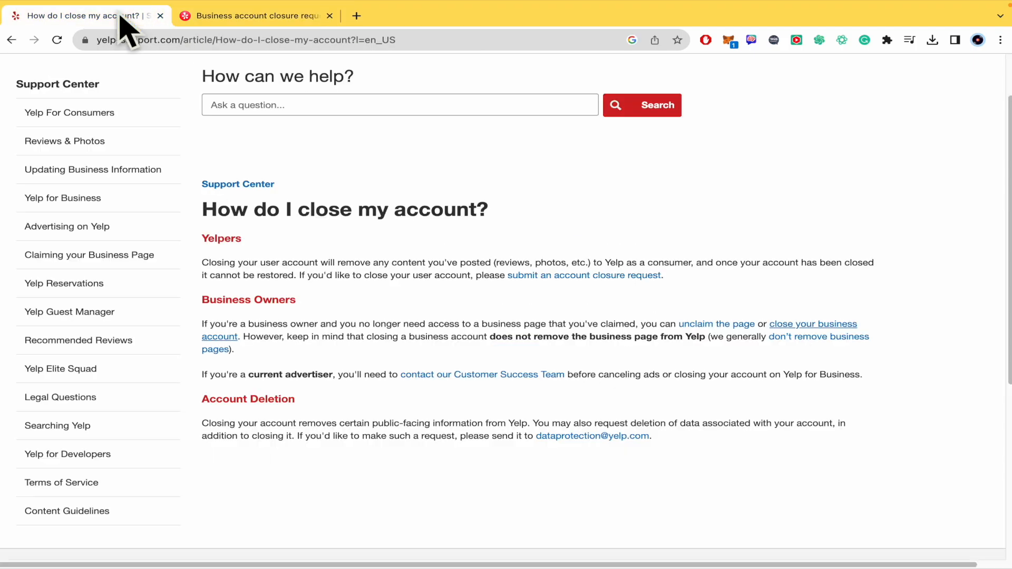
{"action": "mouse_move", "coordinate": [373, 161]}
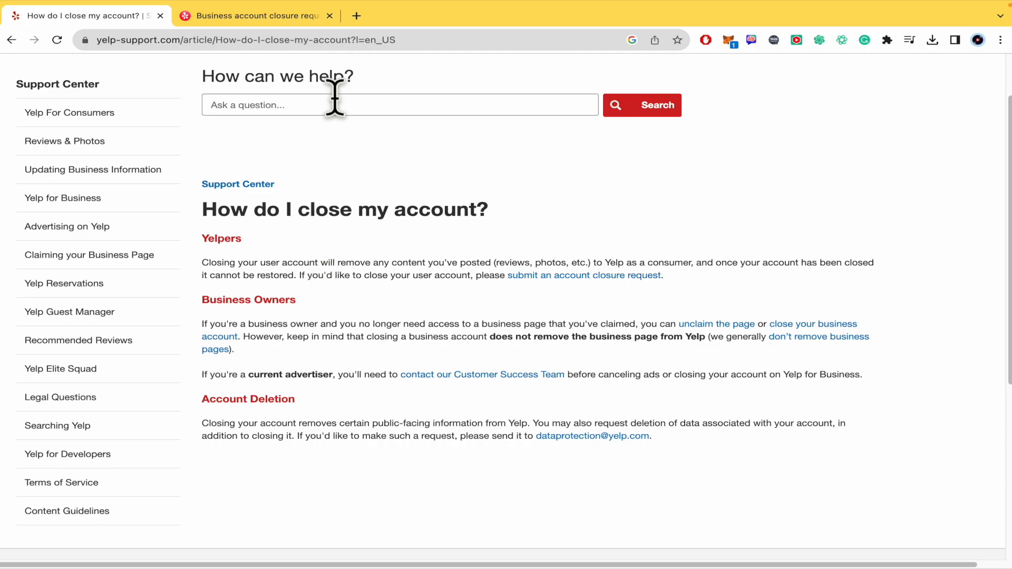
{"action": "mouse_move", "coordinate": [336, 249]}
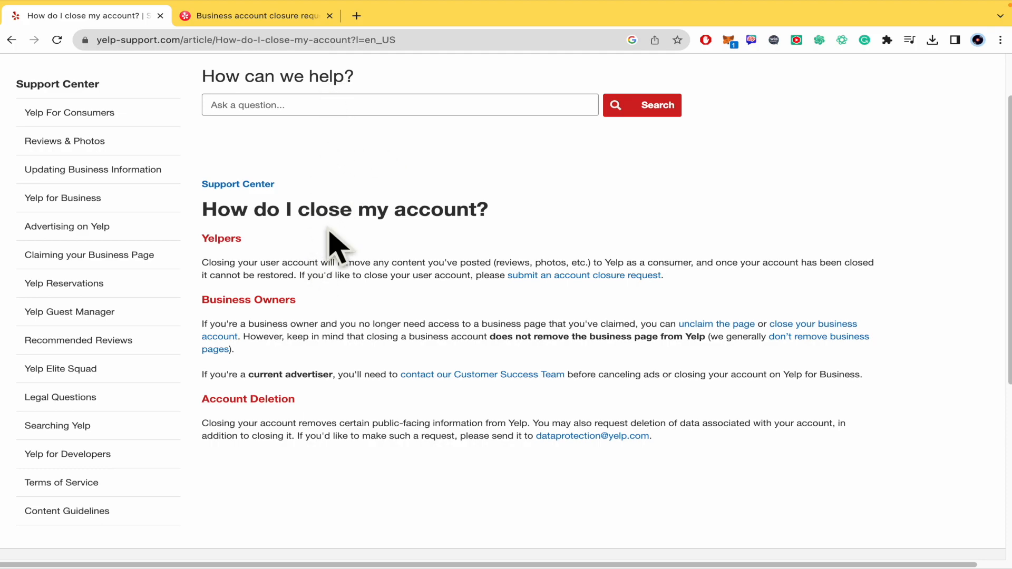
{"action": "mouse_move", "coordinate": [284, 278]}
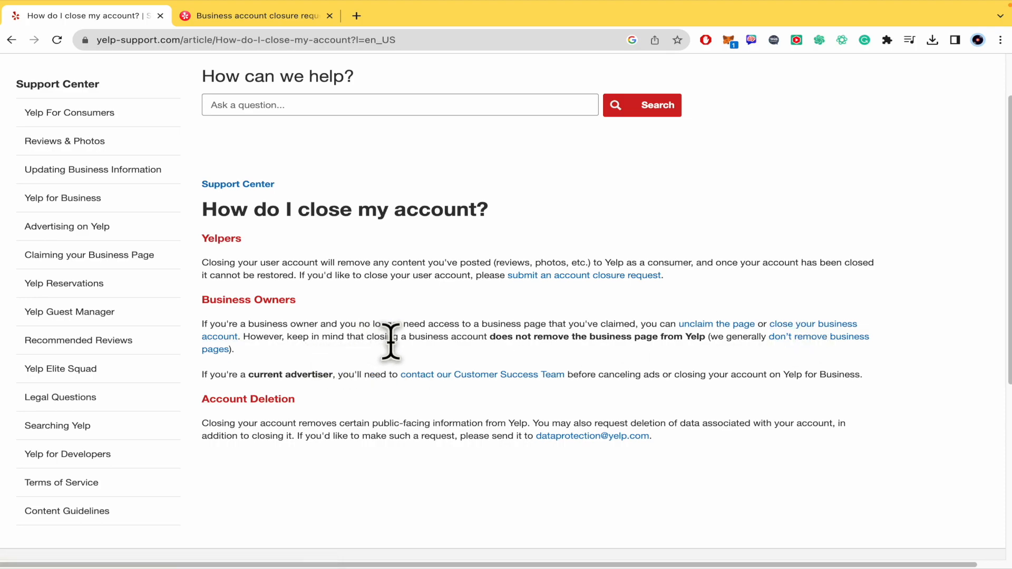
{"action": "mouse_move", "coordinate": [539, 371]}
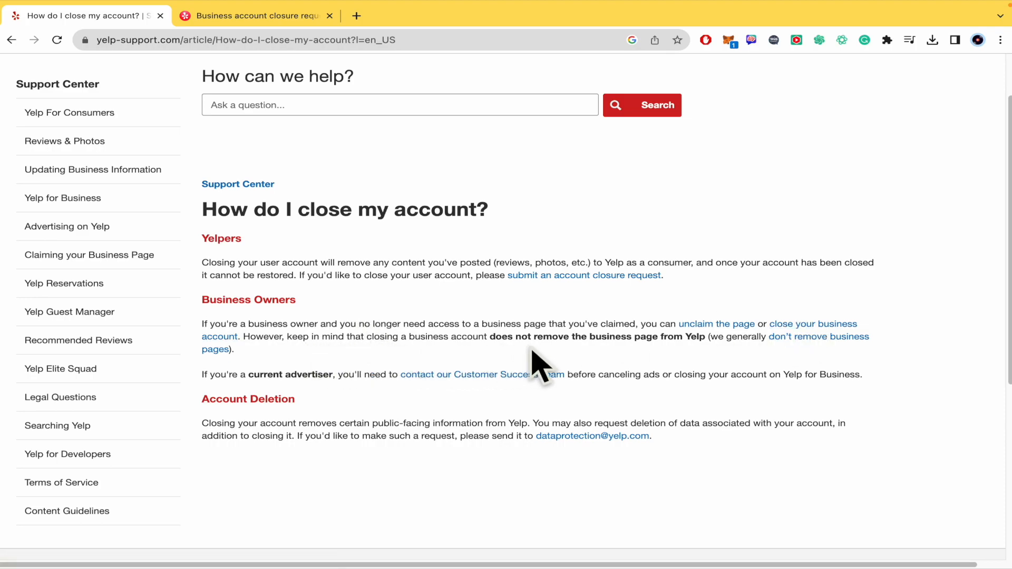
{"action": "mouse_move", "coordinate": [691, 368]}
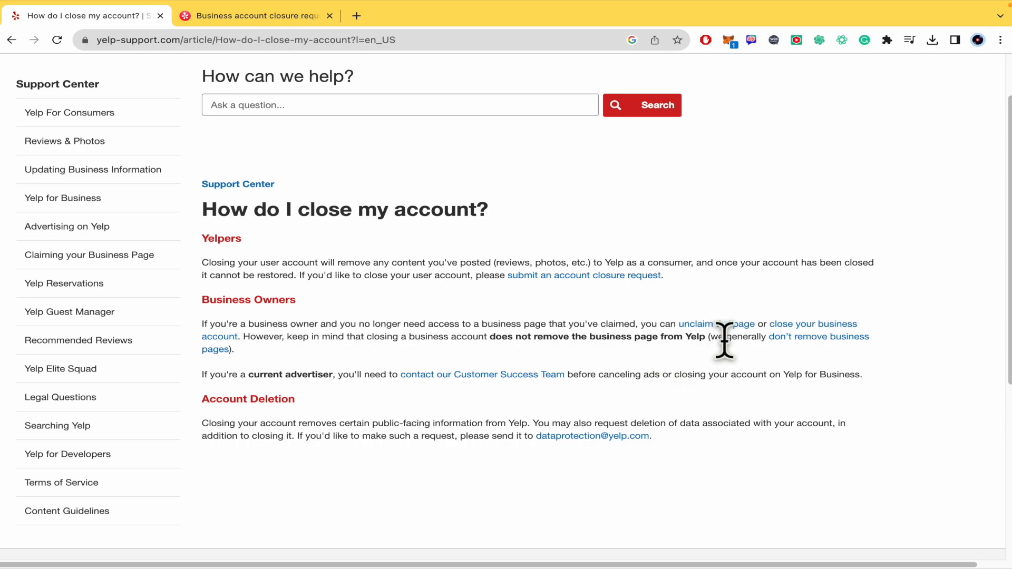
{"action": "mouse_move", "coordinate": [765, 375]}
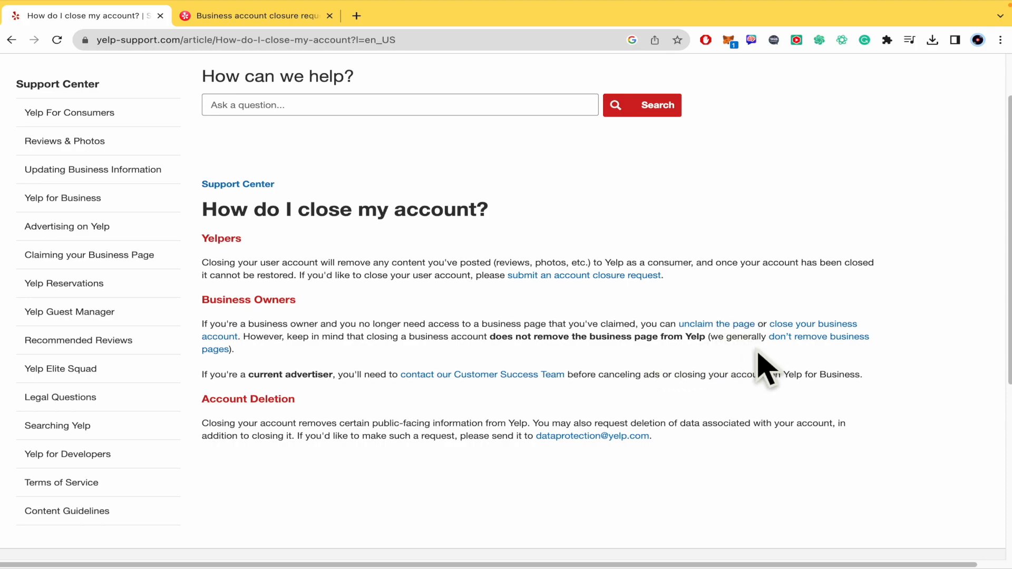
{"action": "mouse_move", "coordinate": [819, 378]}
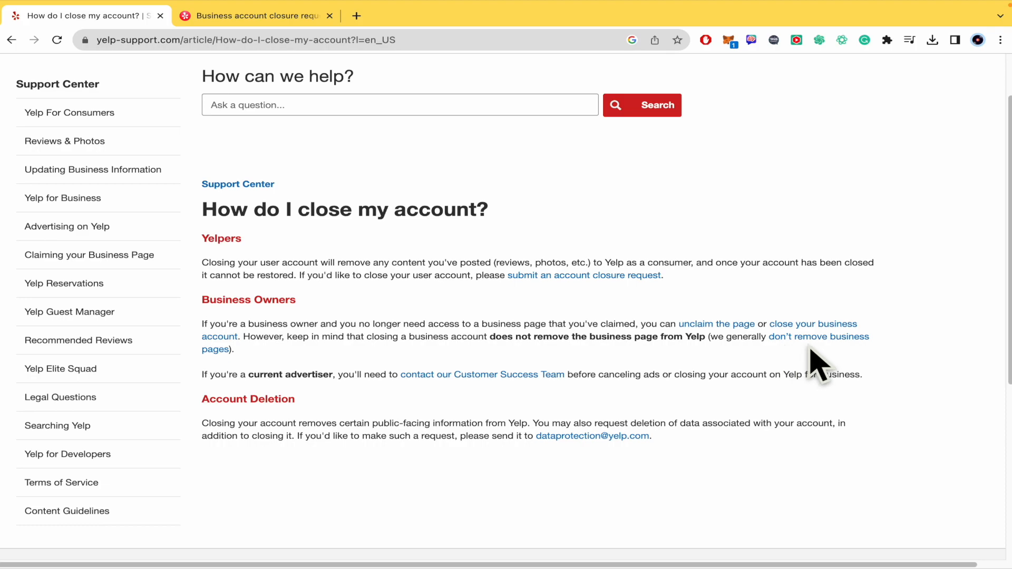